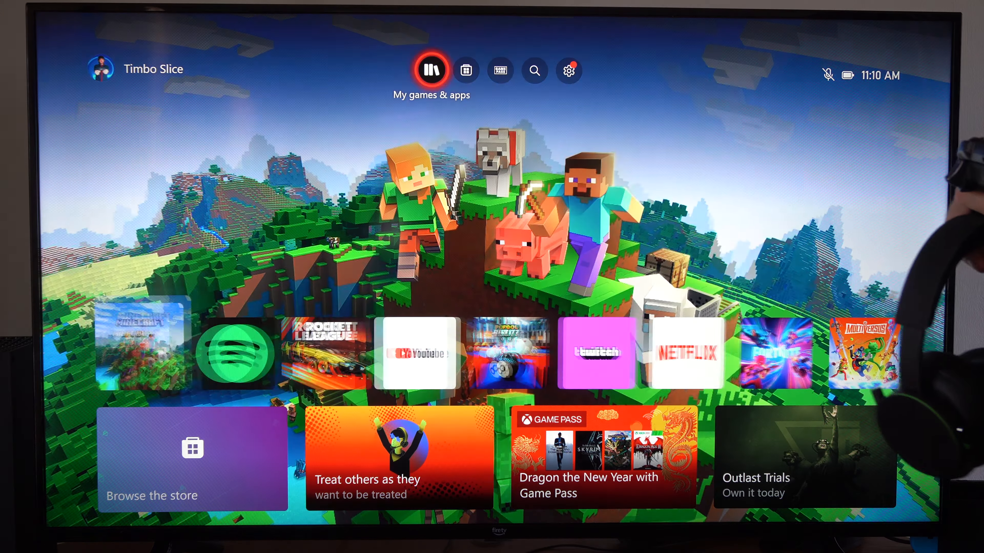
Step: Go from Home into the console Settings and reach Devices & connections
left_click(568, 70)
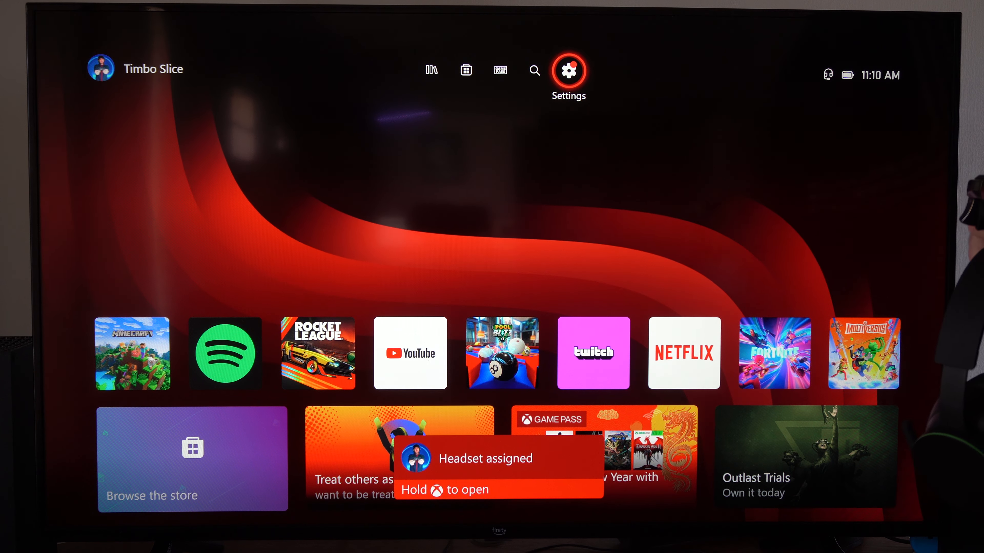
left_click(567, 70)
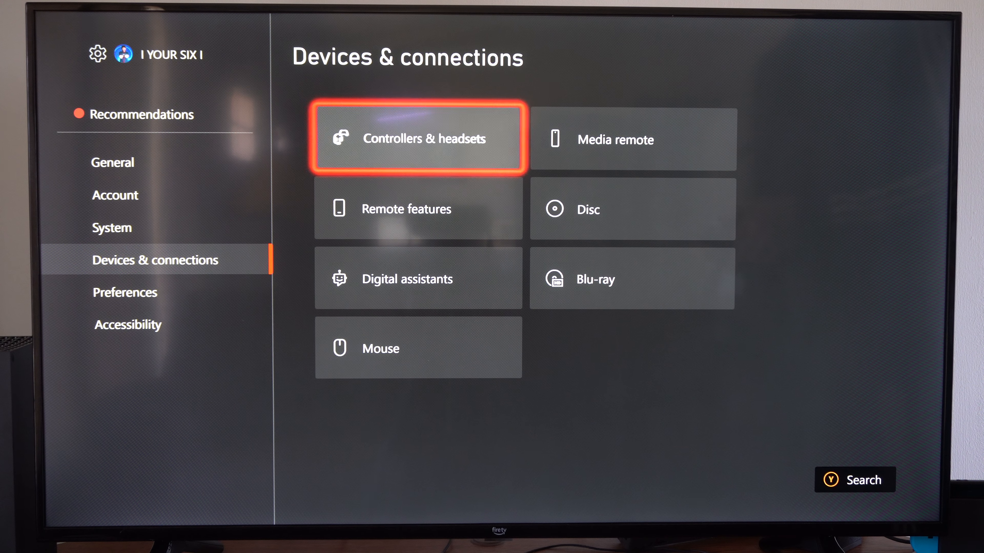
Step: From Controllers & headsets, connect a new device and choose Xbox Wireless Headset to pair
left_click(417, 139)
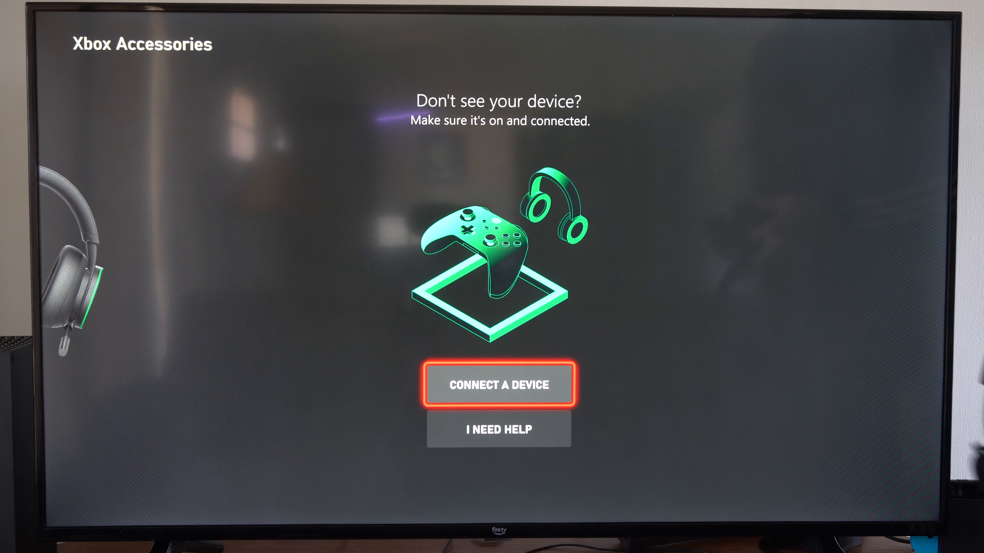
left_click(498, 384)
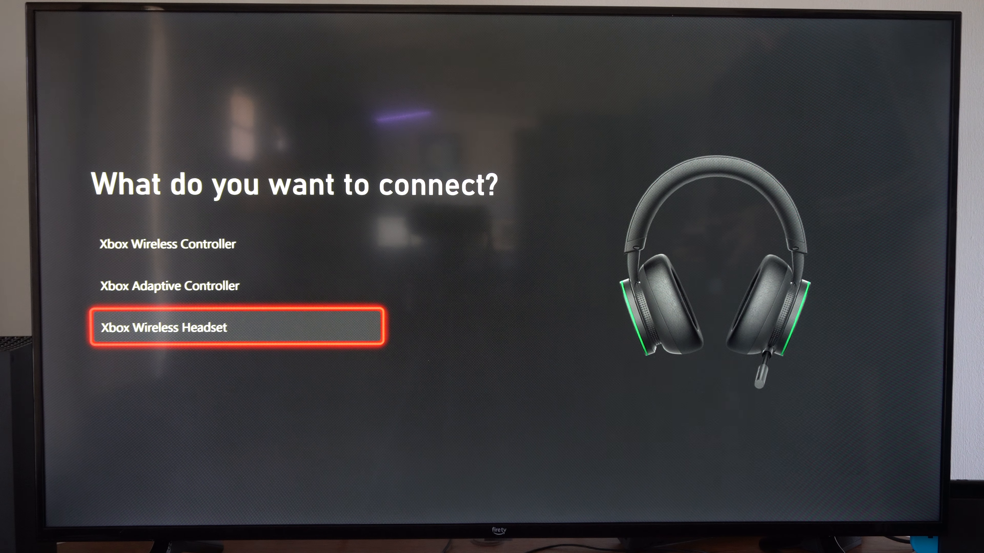
left_click(241, 327)
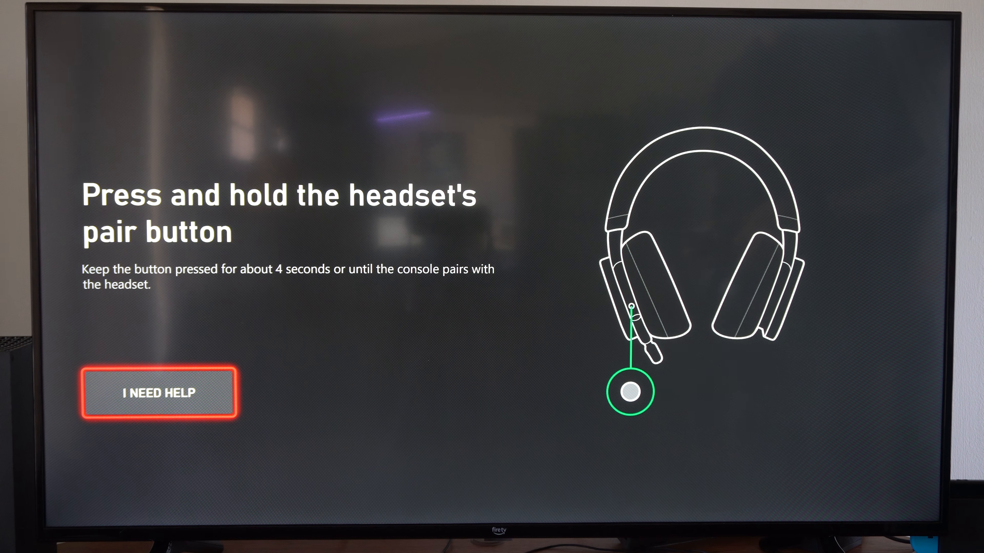